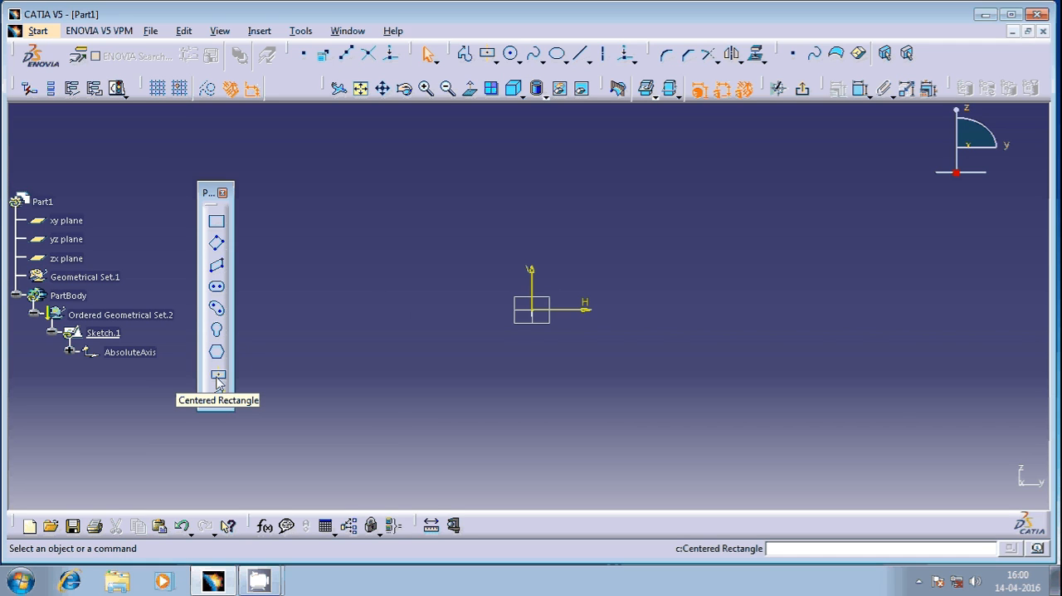
- Activate the Centered Rectangle tool from the Profile toolbar
click(216, 376)
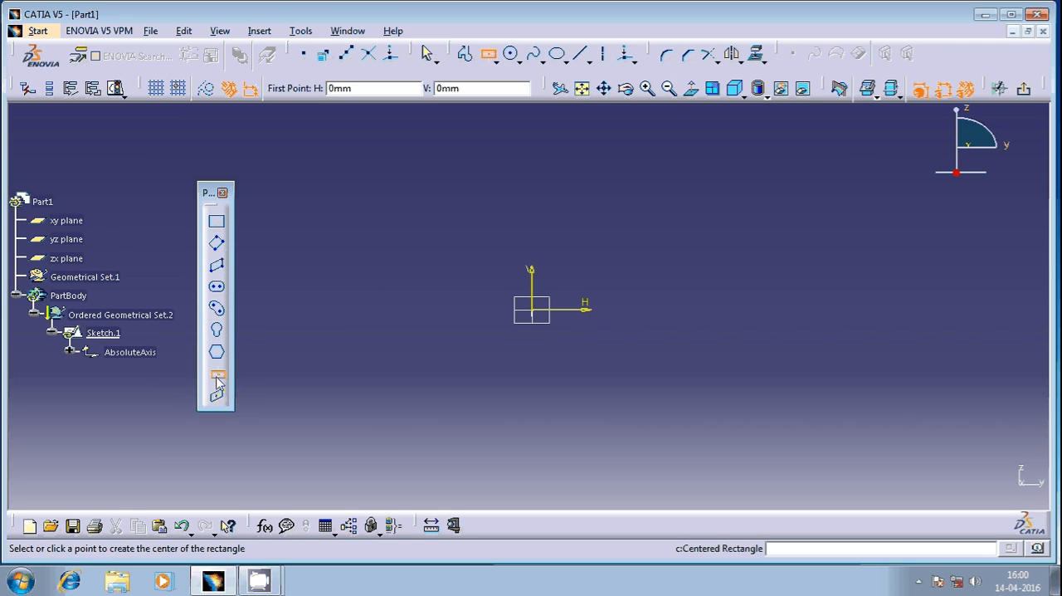
mouse_move(643, 257)
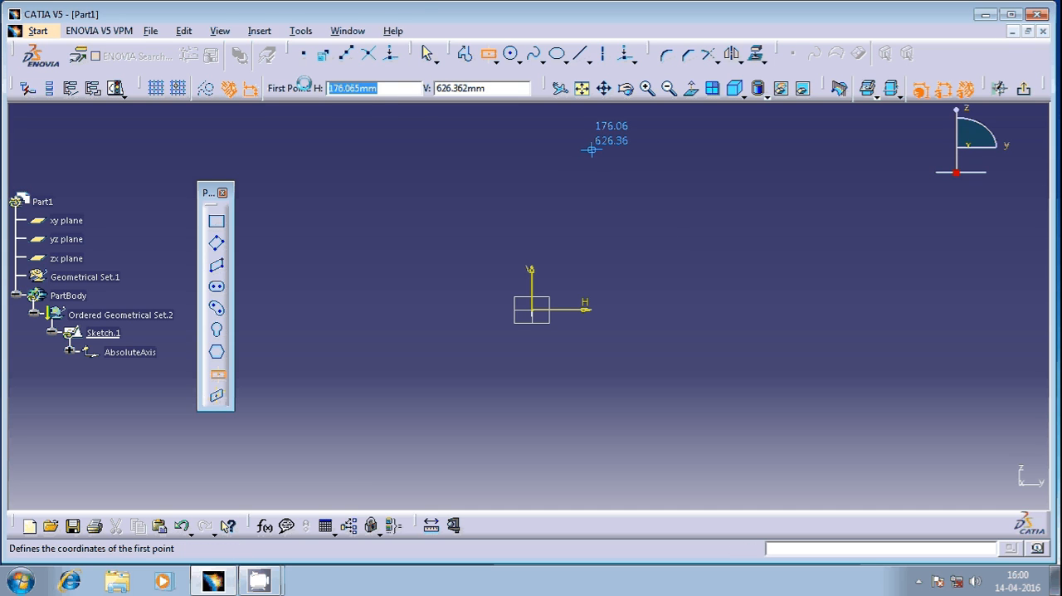
- Enter 100 as the center point coordinates, then move to the Second Point fields
text(100)
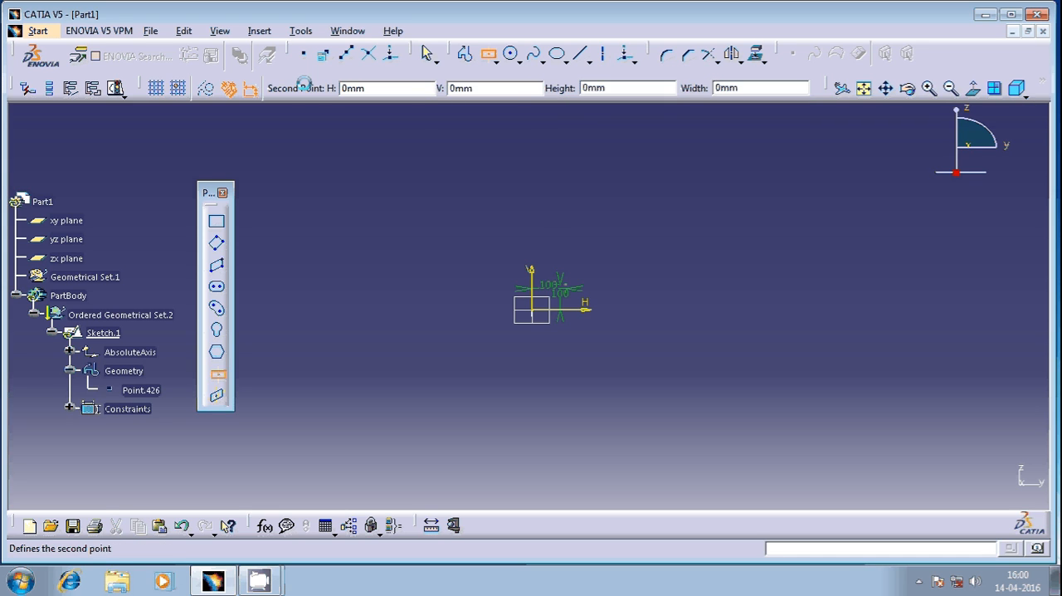
click(600, 202)
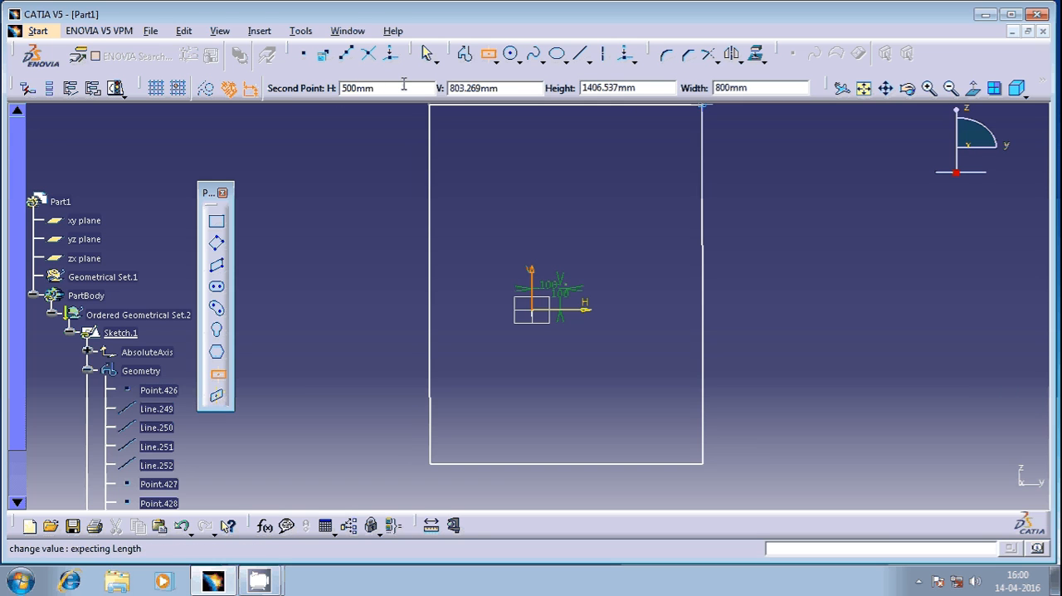
- Enter 5 in the second point value and begin entering the rectangle's height
text(5)
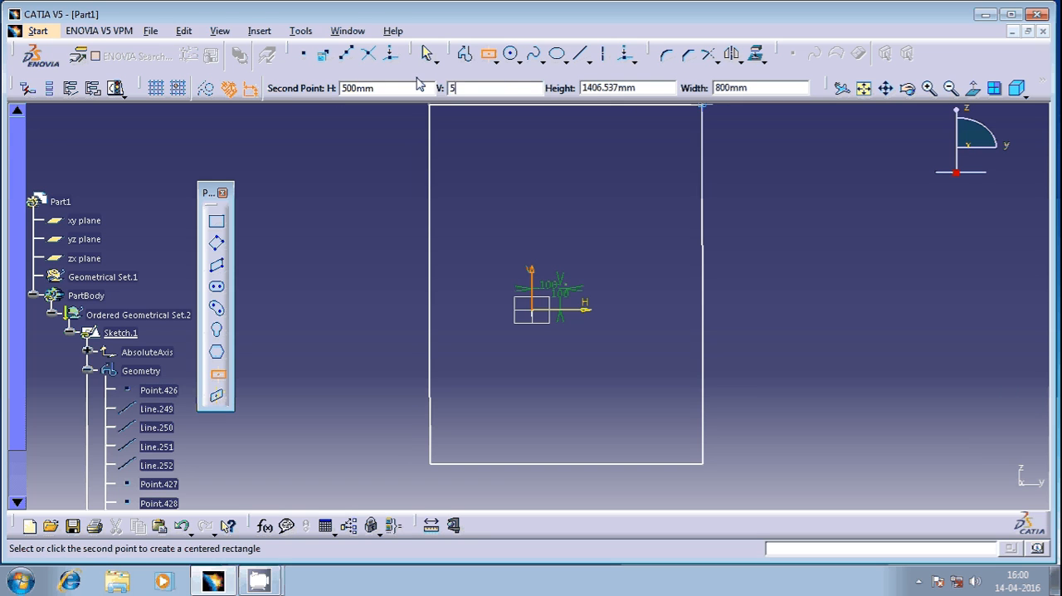
click(701, 174)
text(5)
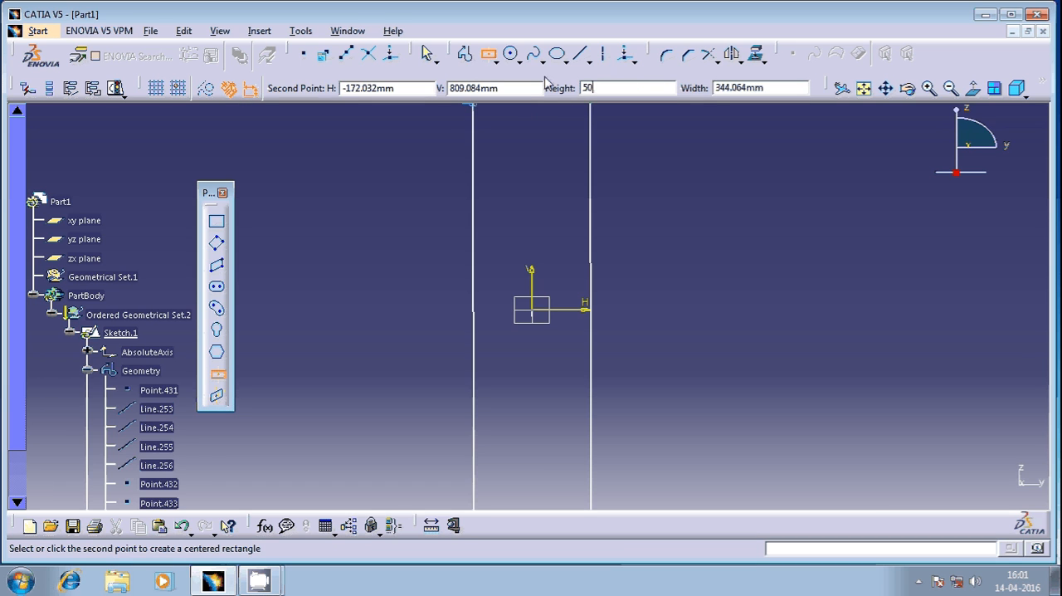
- Finish the height as 500mm and validate the 600 by 500 centered rectangle
text(00mm)
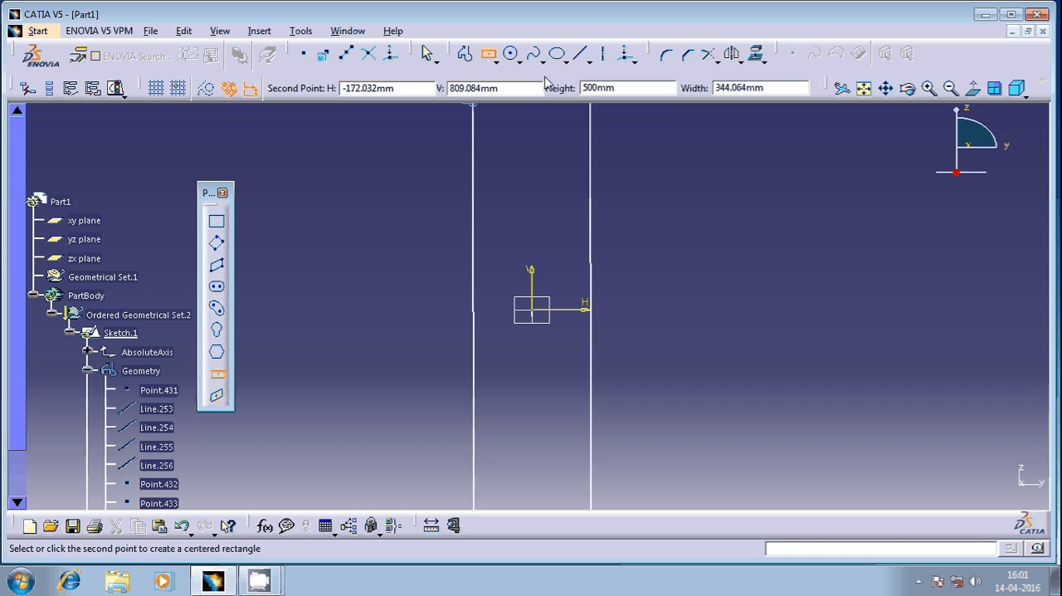
click(759, 87)
text(600)
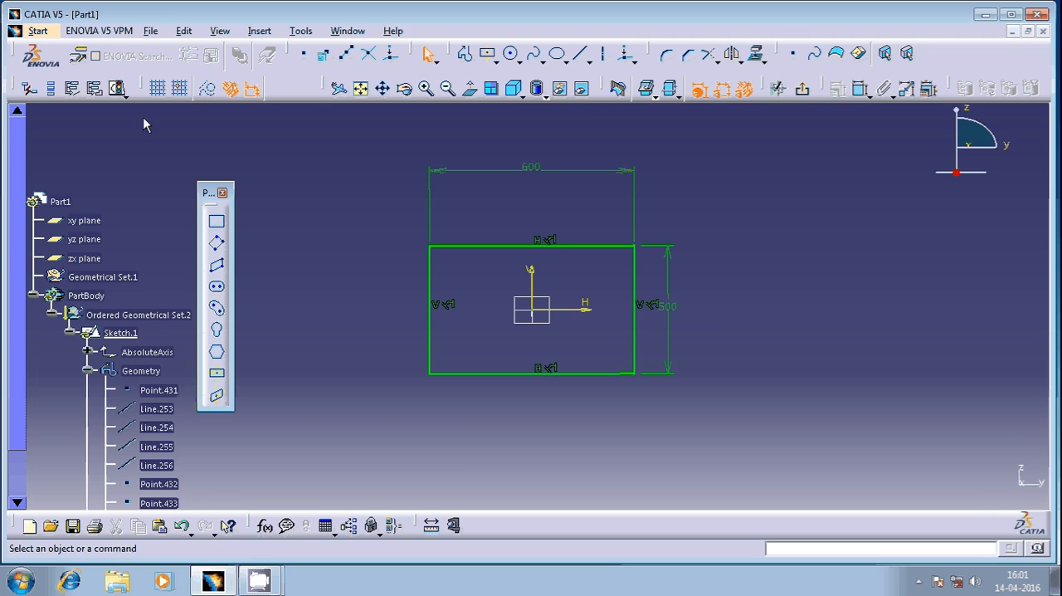
click(117, 89)
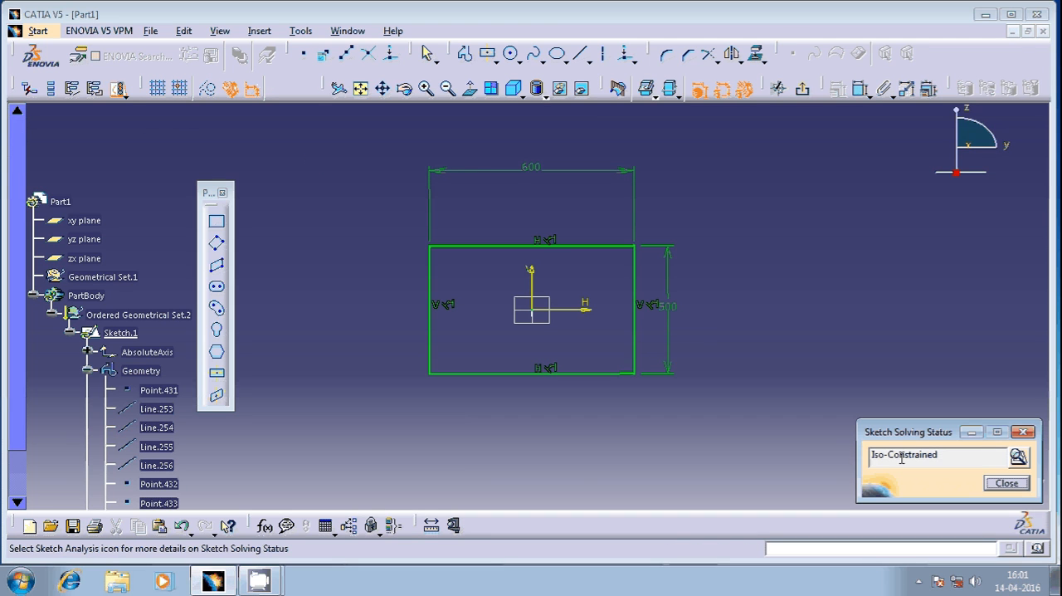
click(1006, 482)
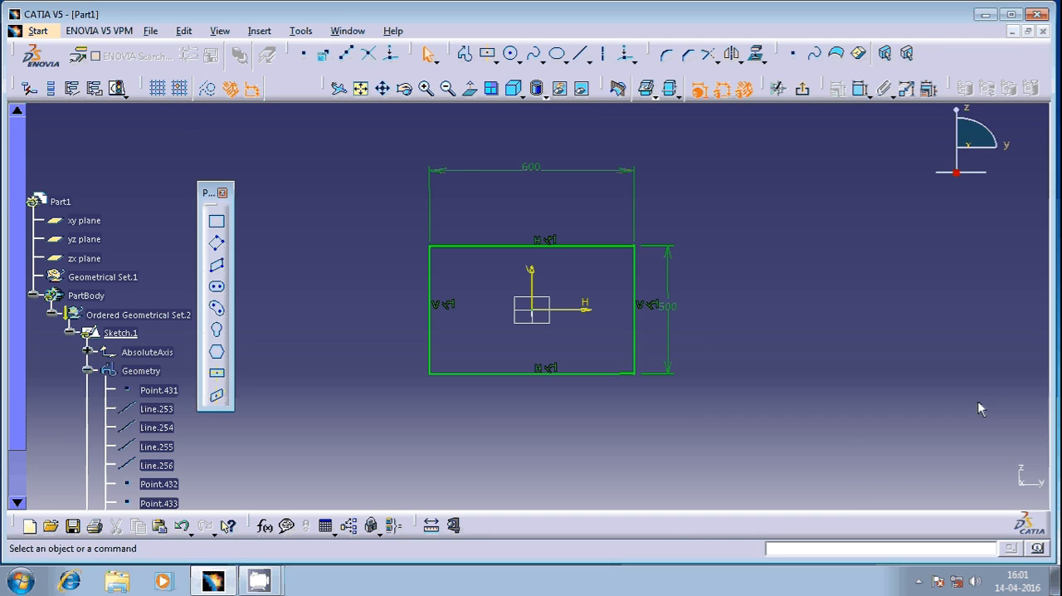
mouse_move(901, 374)
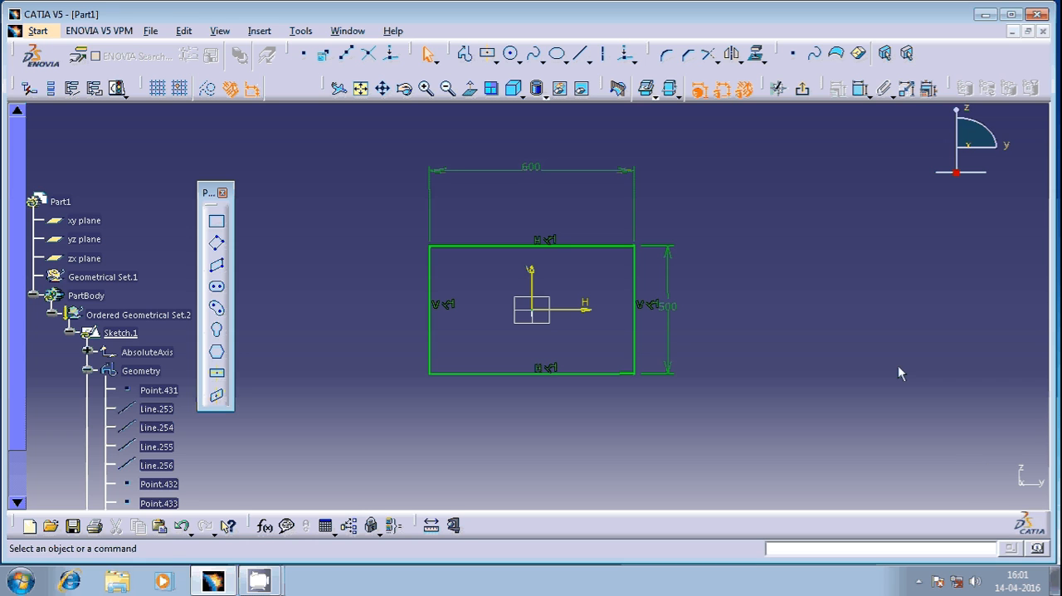